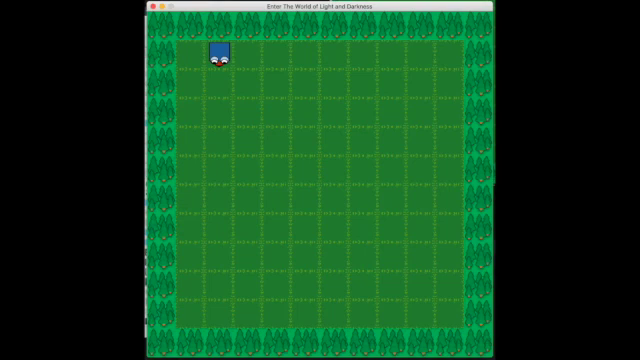
- Walk the player down into the bat to start a fight (player hp 12, bat hp 8)
key(Down)
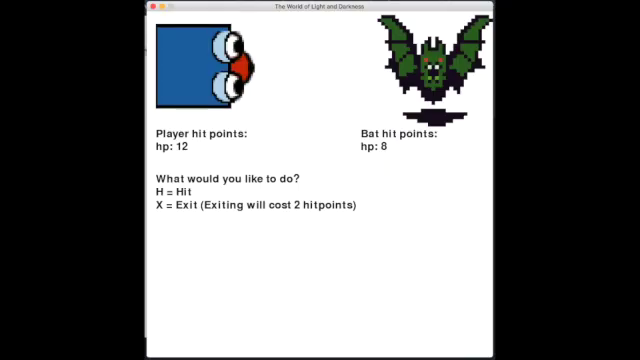
- Hit the bat with H until the fight ends and the grass grid map returns
key(h)
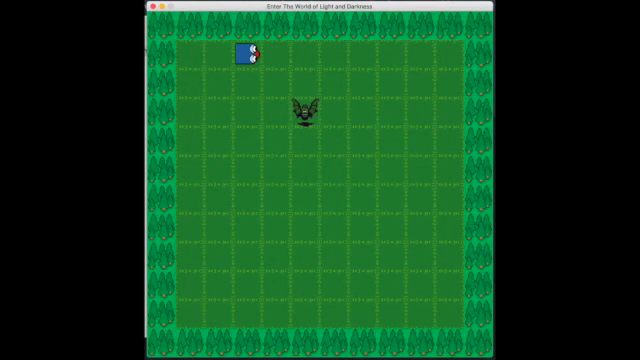
- Close the pygame window to reveal the Game class setup in myclasses.py
key(Down)
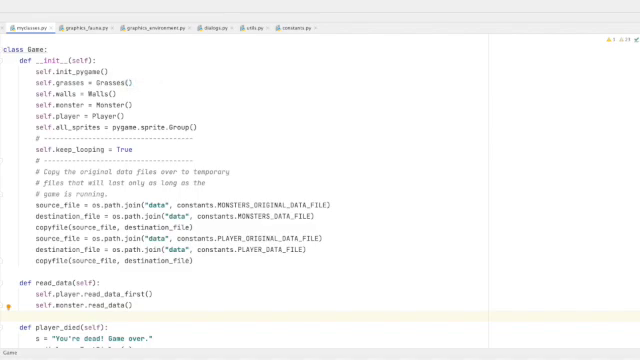
- Scroll through myclasses.py toward constants.py with the 12-by-12 grid and 64-pixel tiles
scroll(down, 3)
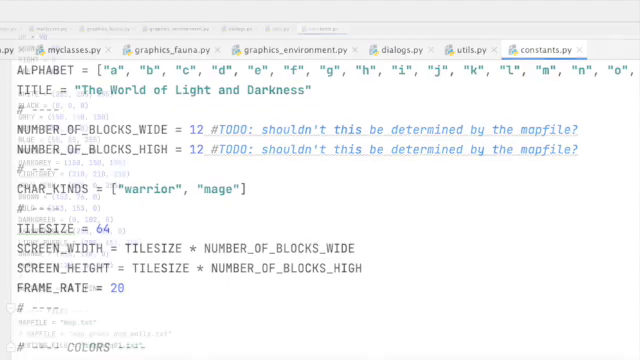
scroll(down, 3)
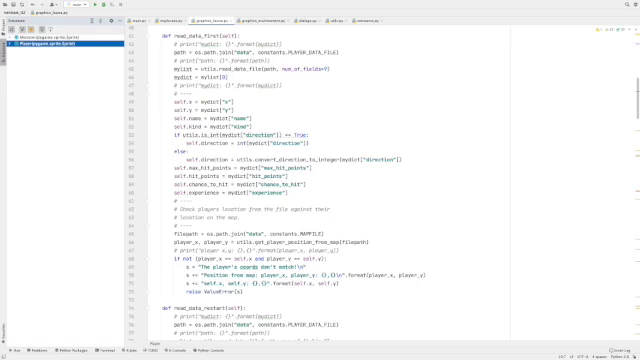
click(75, 61)
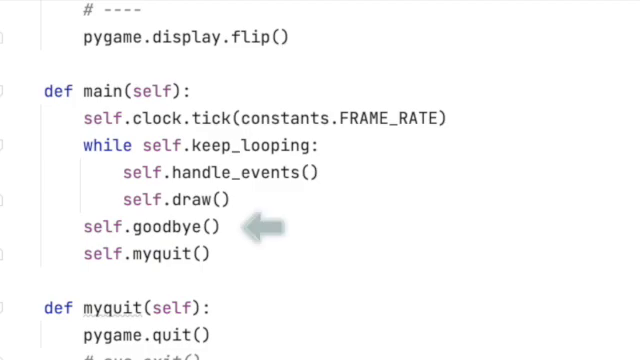
scroll(down, 3)
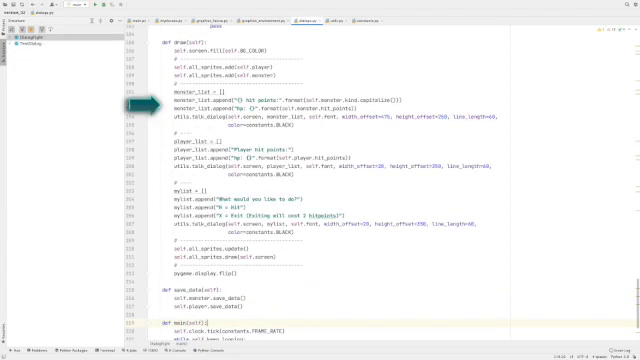
- Scroll dialogs.py down to DialogFight.draw(), which lists monster and player hit points
scroll(down, 3)
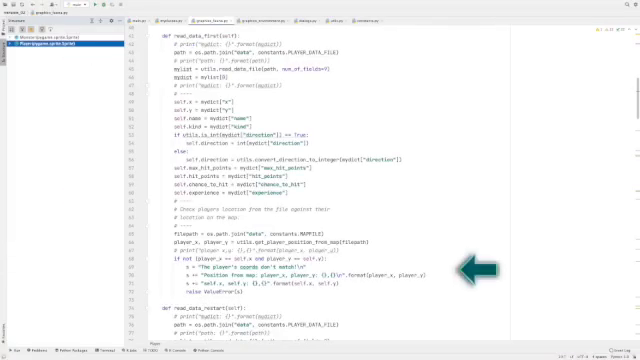
- Scroll graphics_foes.py to Player.read_data_first()'s saved-position check against the map
scroll(down, 3)
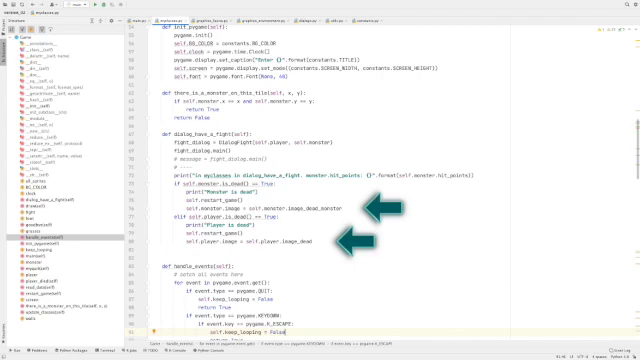
- Scroll past dialog_have_a_fight() down to main() and the goodbye() dialog
scroll(down, 3)
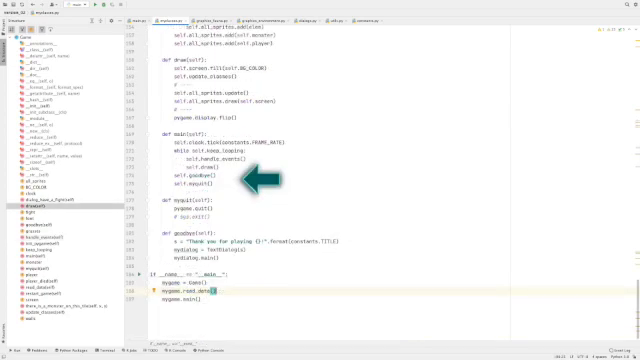